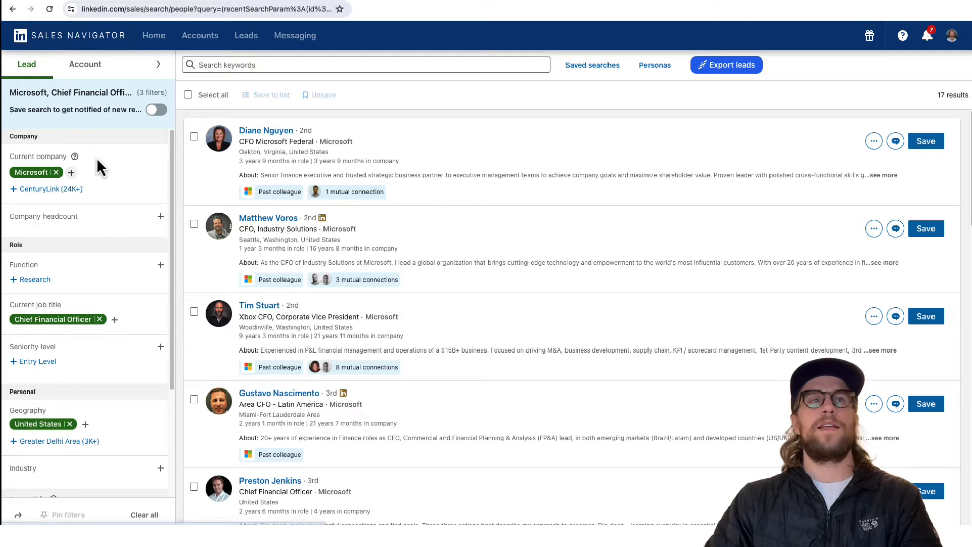
pyautogui.moveTo(104, 181)
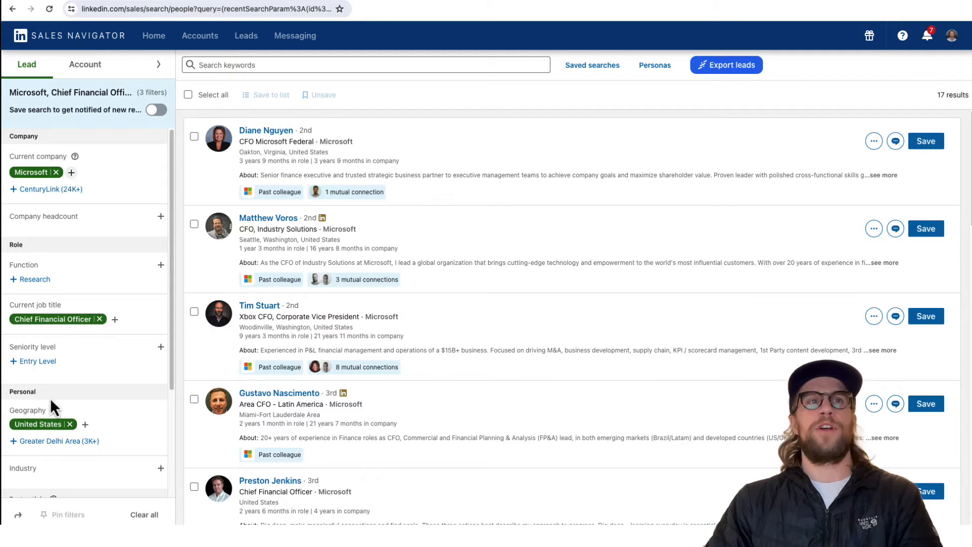
pyautogui.moveTo(70, 376)
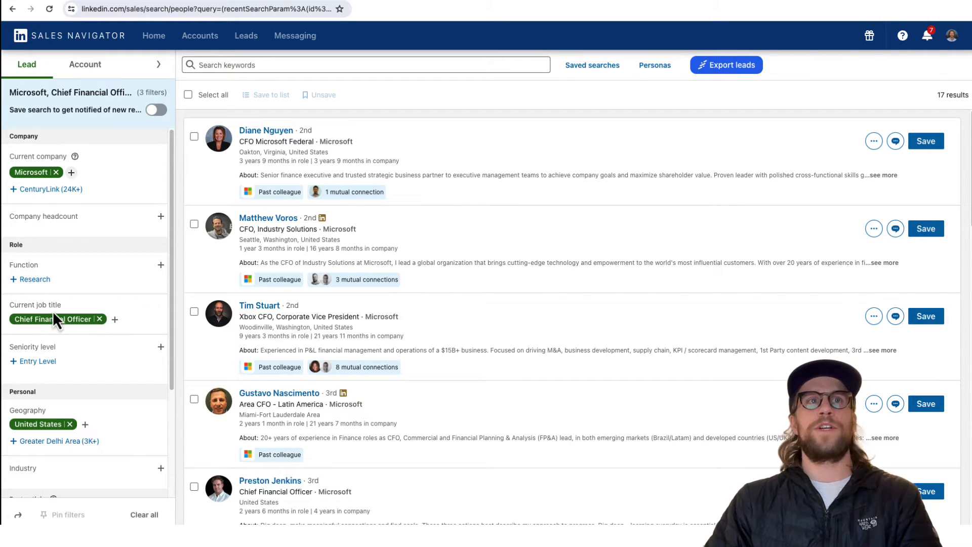
pyautogui.moveTo(103, 399)
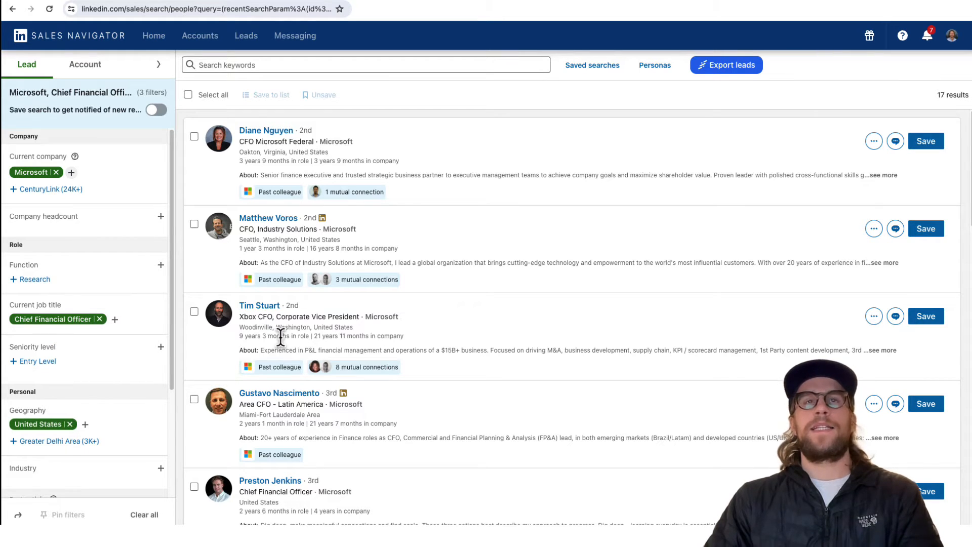
pyautogui.moveTo(389, 244)
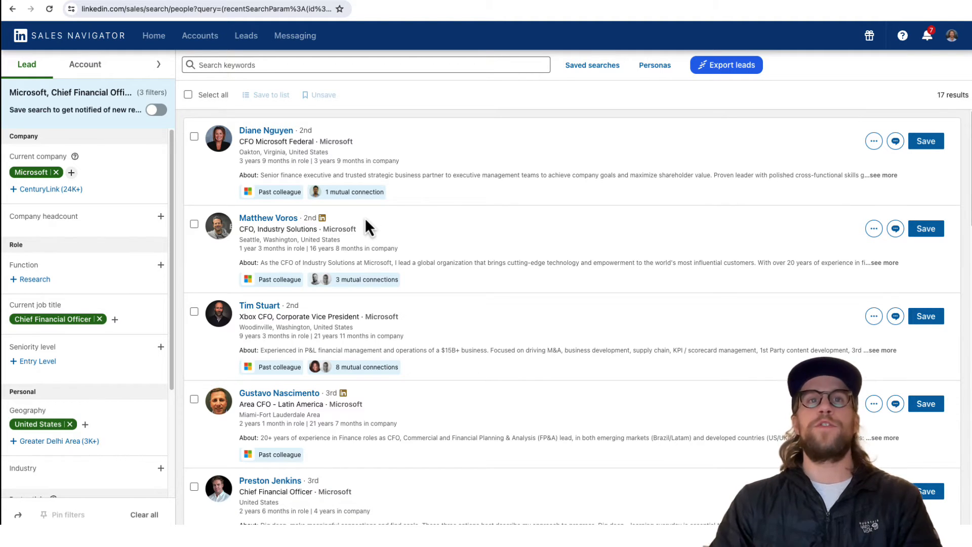
pyautogui.moveTo(264, 140)
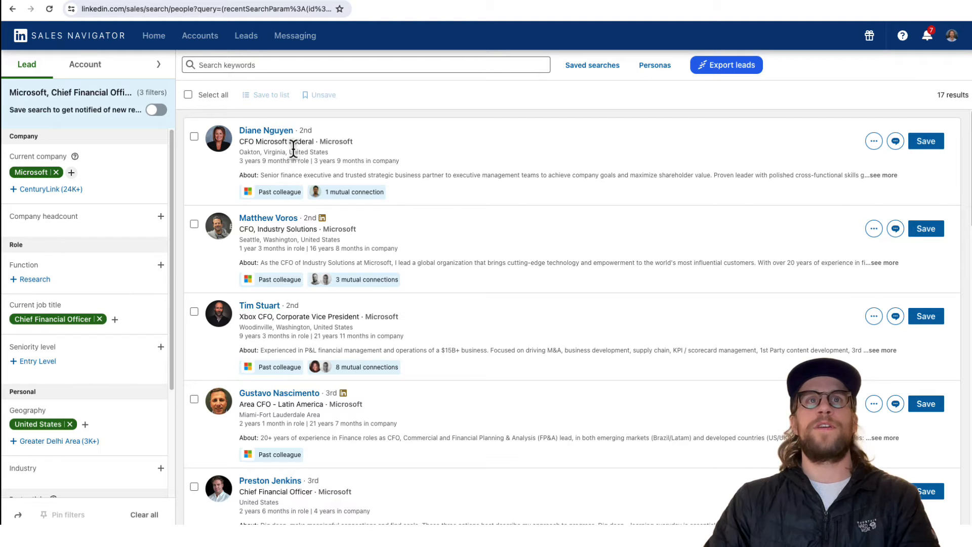
pyautogui.moveTo(294, 246)
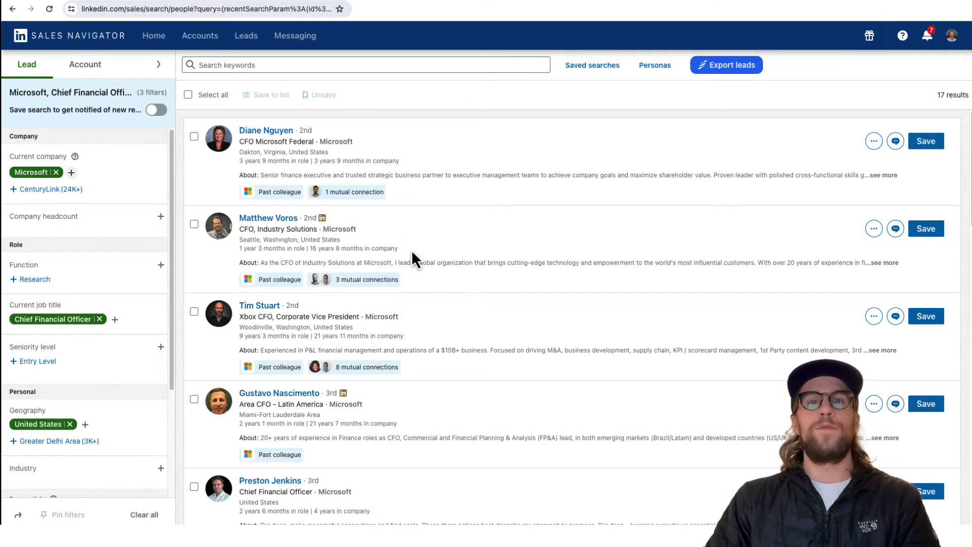
pyautogui.moveTo(422, 234)
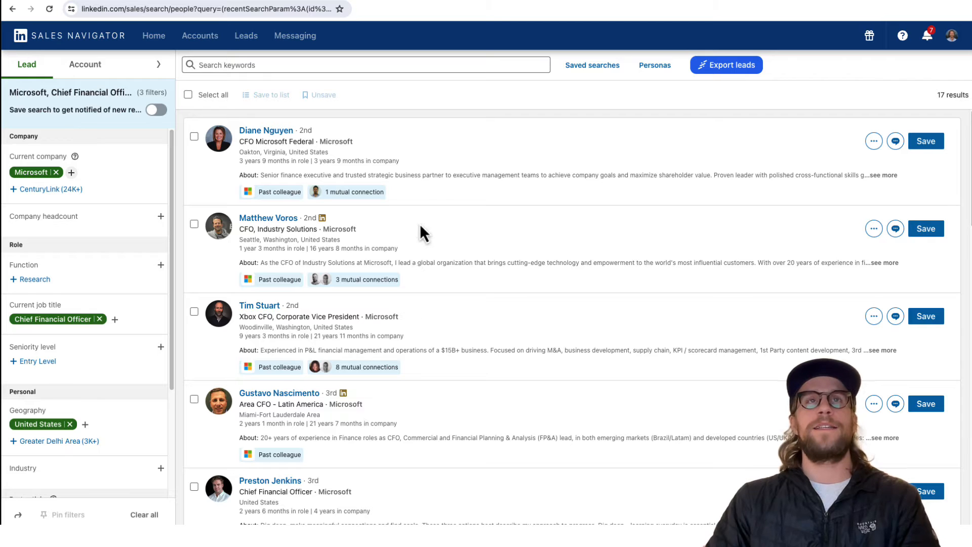
pyautogui.moveTo(93, 149)
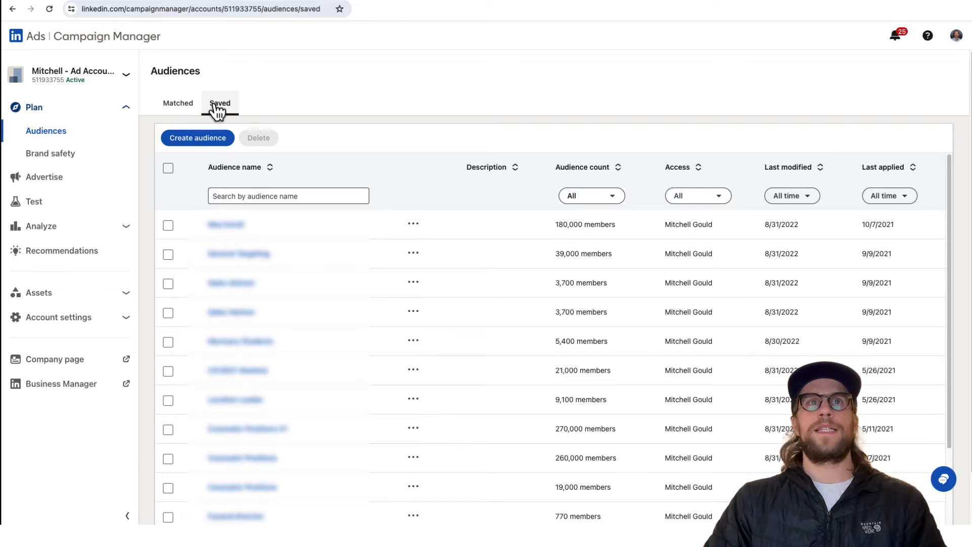
# Step: View the New audience draft's Member job-function insights beside its Edit-panel targeting criteria
pyautogui.click(198, 138)
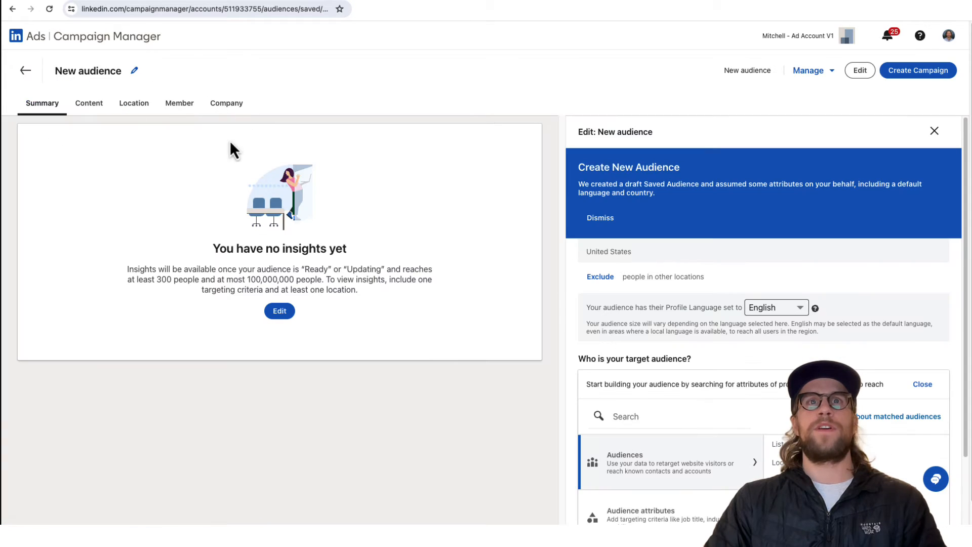
pyautogui.click(178, 103)
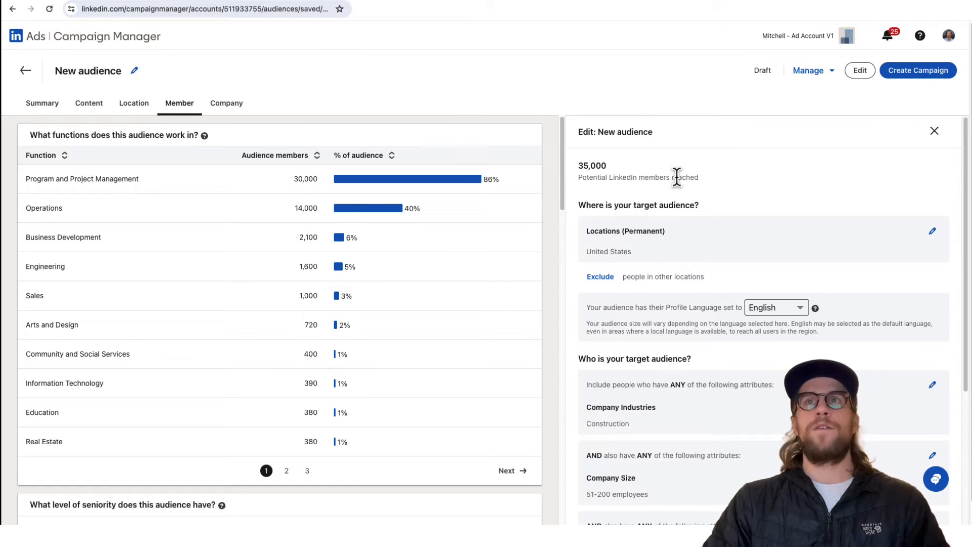
pyautogui.moveTo(656, 254)
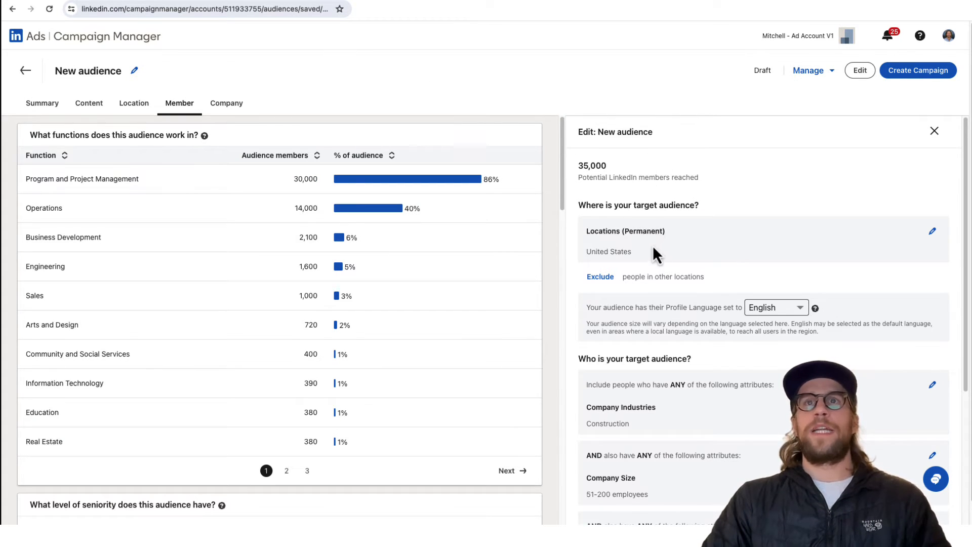
pyautogui.scroll(-3)
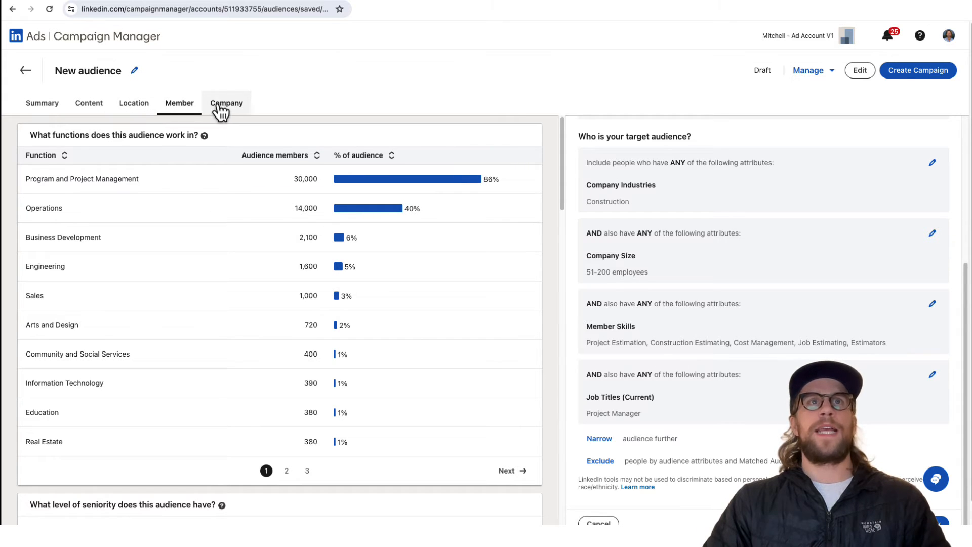
pyautogui.moveTo(660, 274)
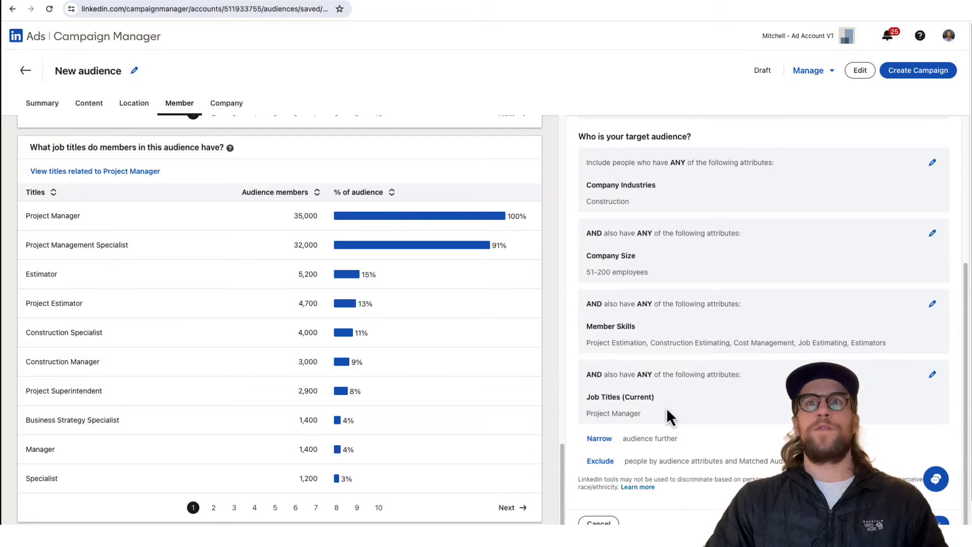
pyautogui.moveTo(604, 431)
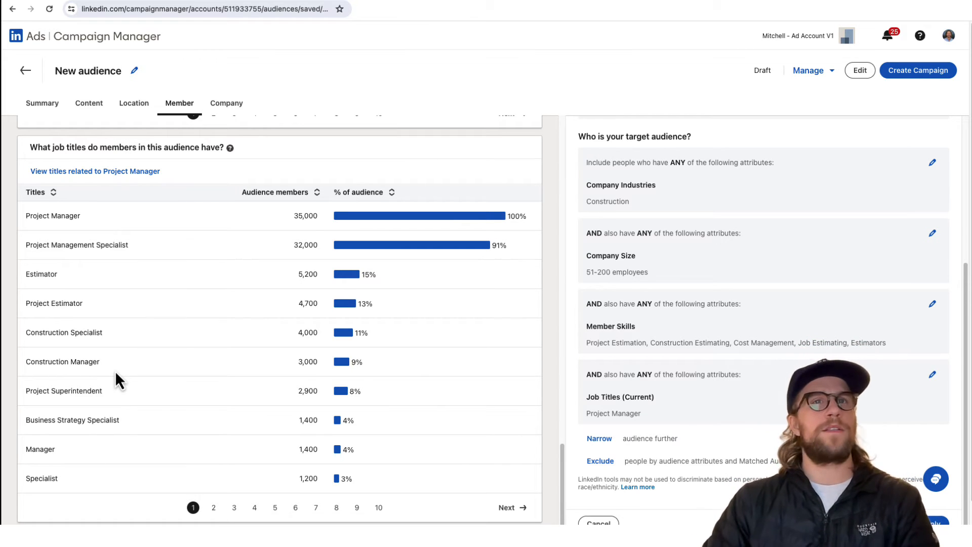
pyautogui.moveTo(24, 361)
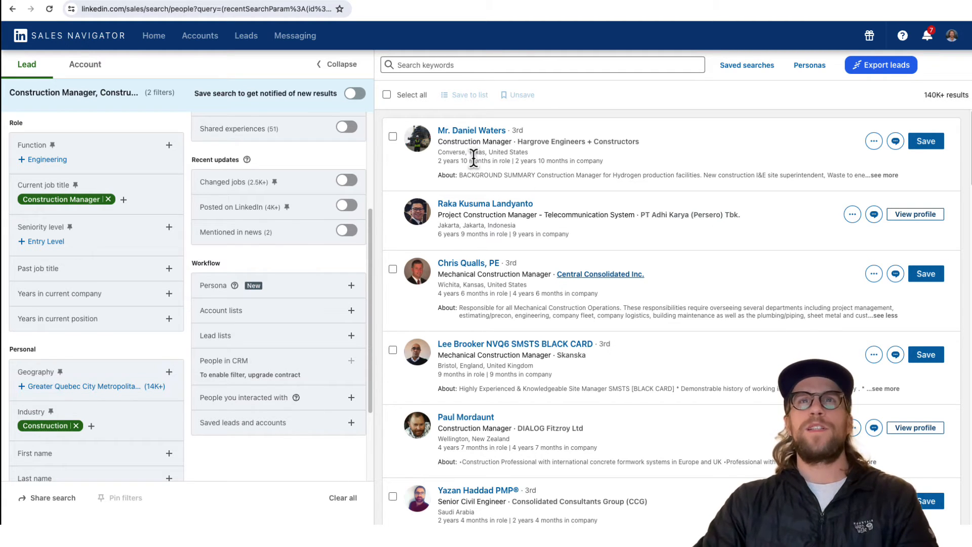
pyautogui.moveTo(544, 254)
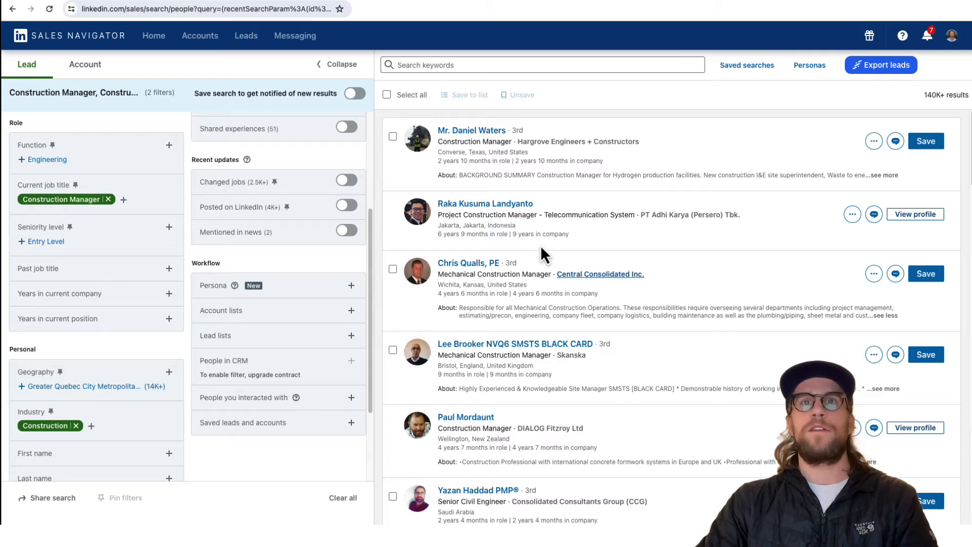
pyautogui.scroll(-3)
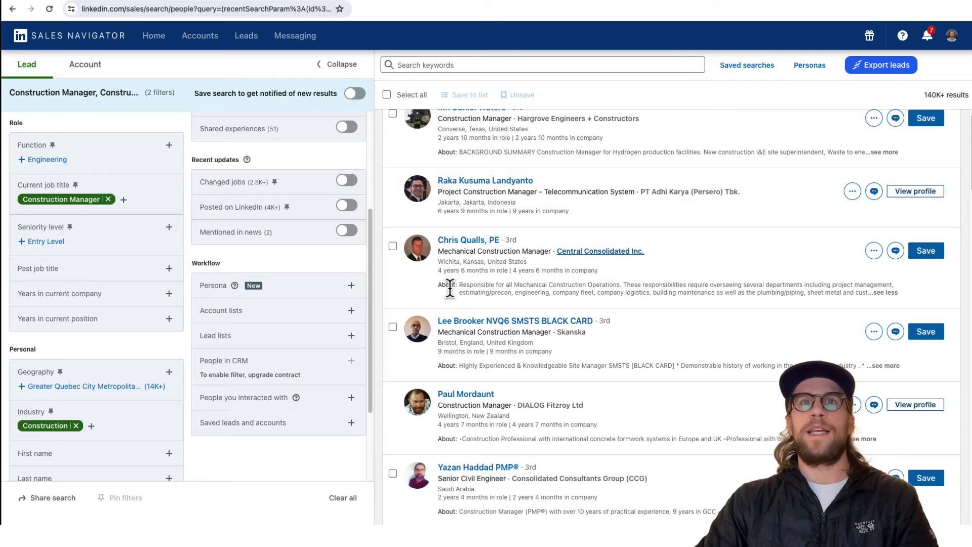
pyautogui.moveTo(452, 289); pyautogui.dragTo(822, 289)
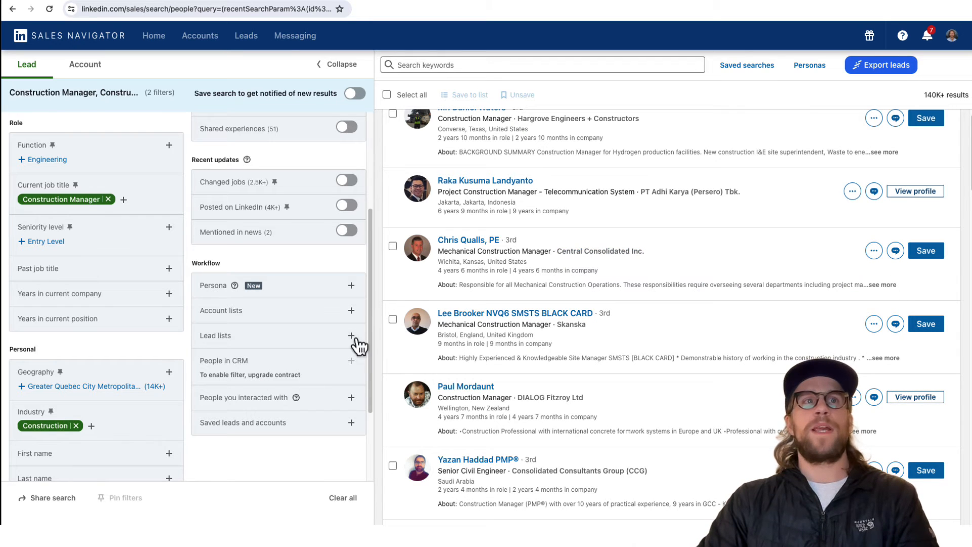
pyautogui.moveTo(479, 285)
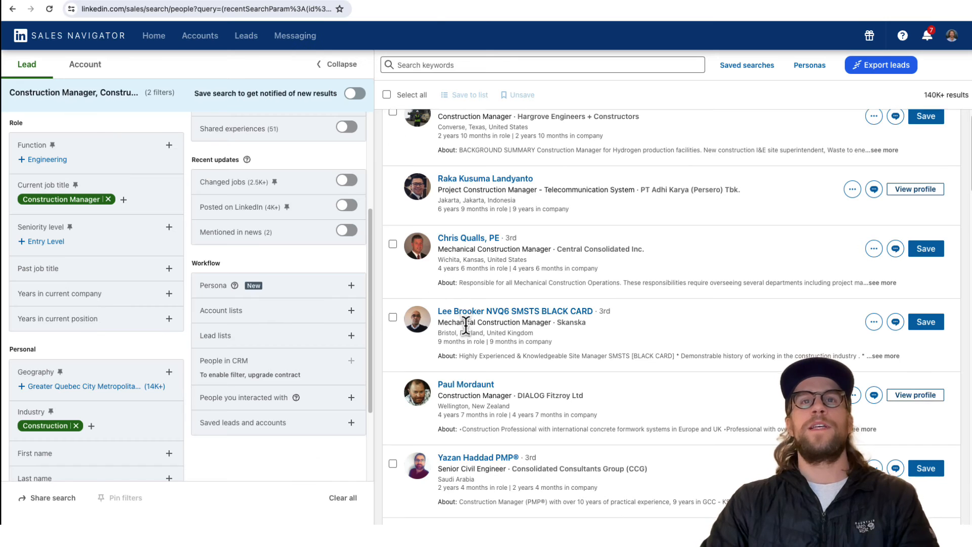
pyautogui.scroll(-3)
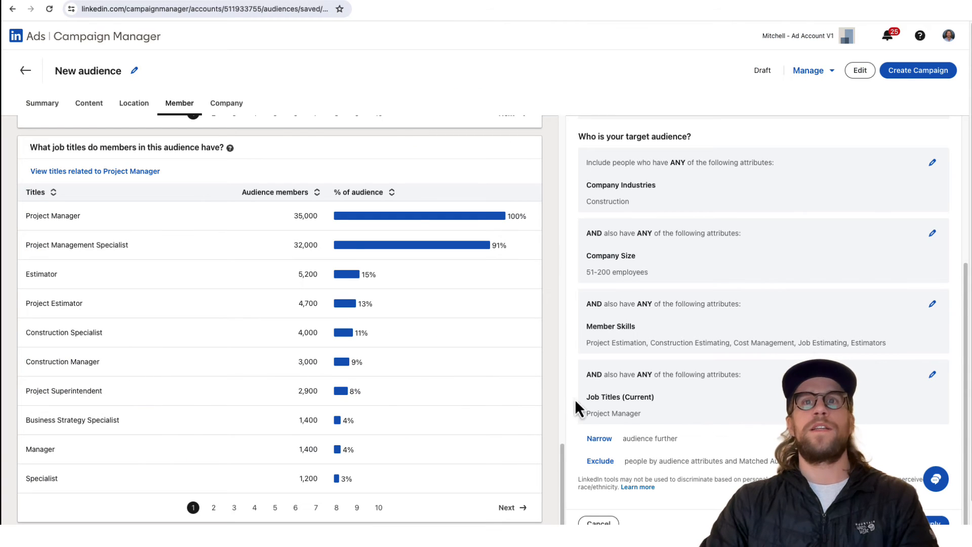
# Step: Show the New audience draft's Member job titles table in Campaign Manager
pyautogui.click(600, 461)
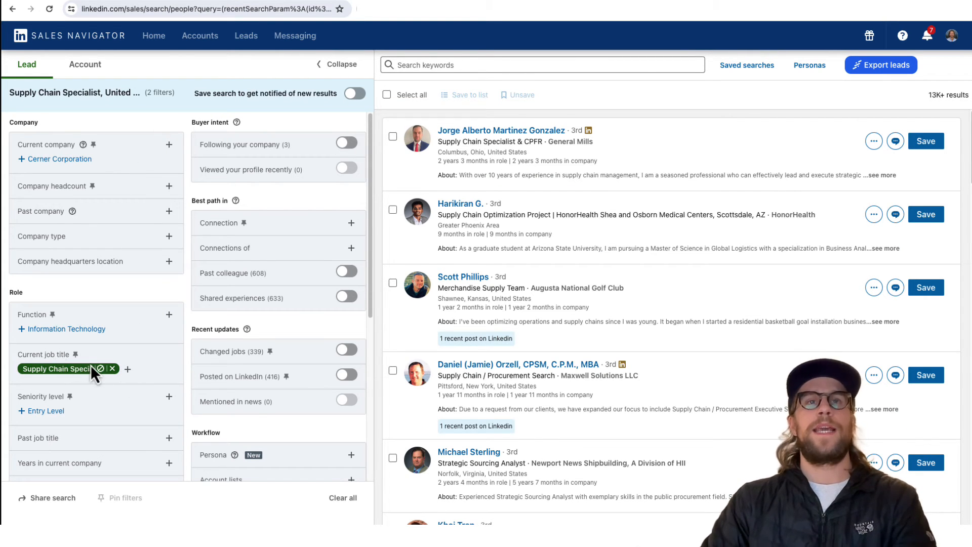
# Step: Scroll through the 13K+ US Supply Chain Specialist lead results list
pyautogui.scroll(-3)
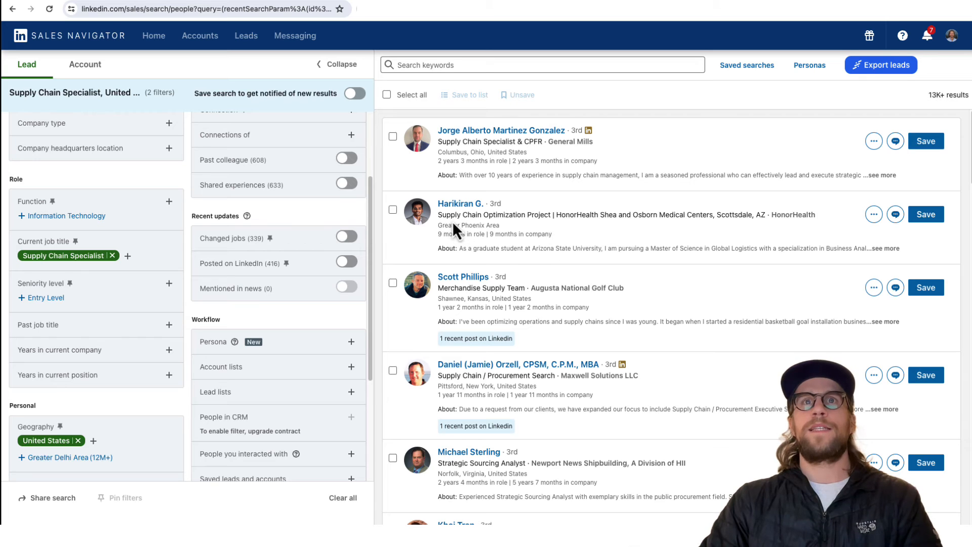
pyautogui.moveTo(534, 232)
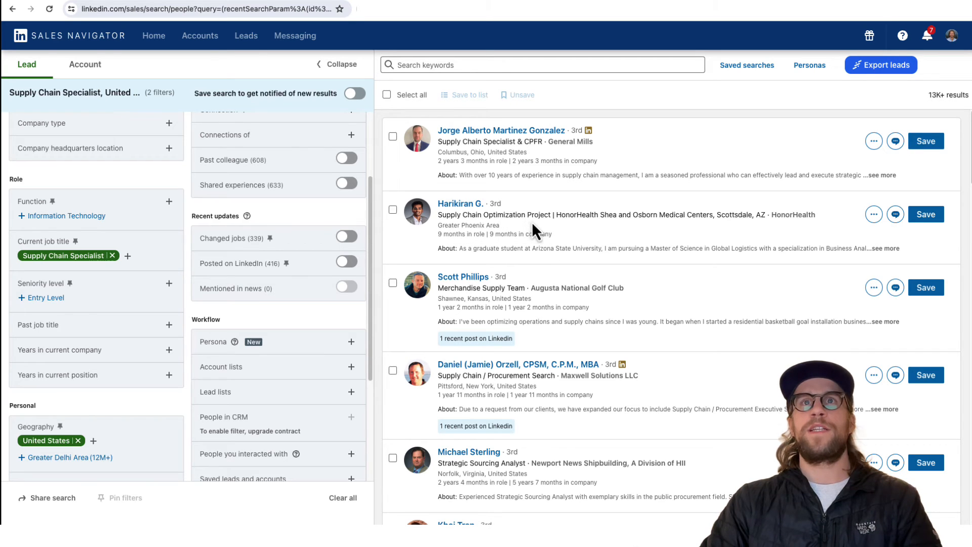
pyautogui.moveTo(506, 297)
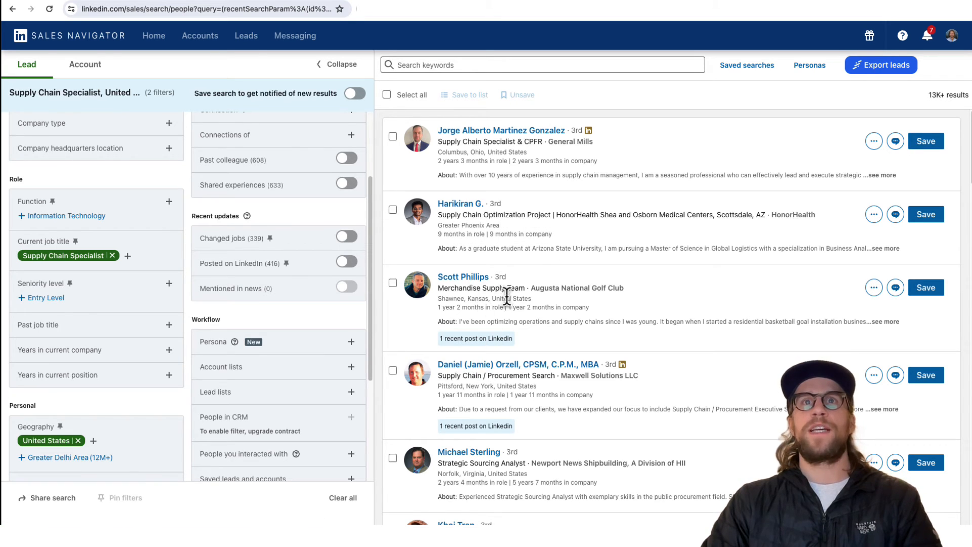
pyautogui.scroll(-3)
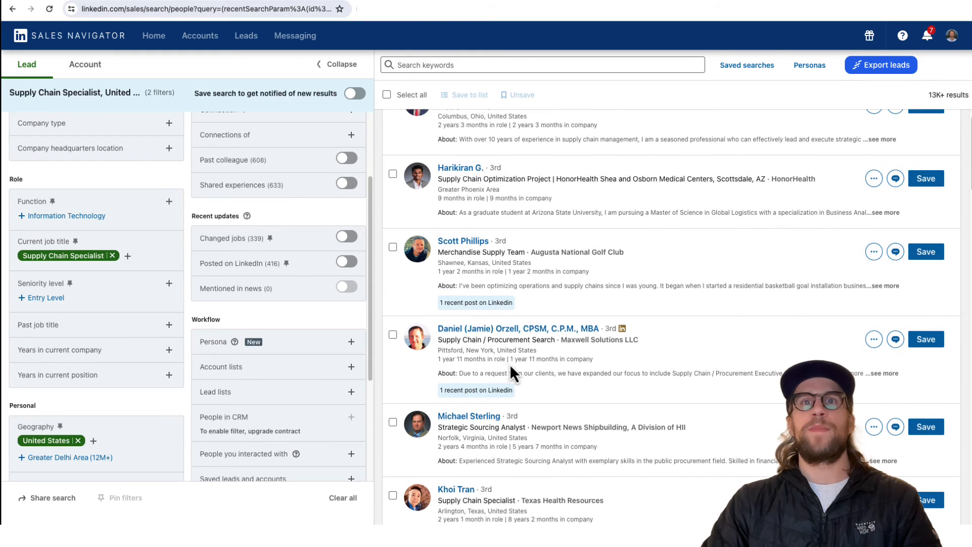
pyautogui.scroll(-3)
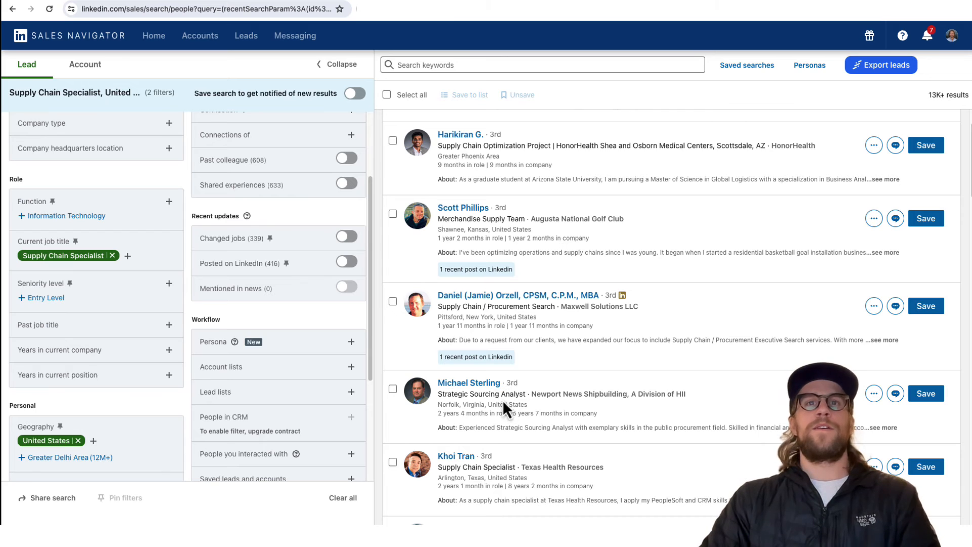
pyautogui.moveTo(68, 274)
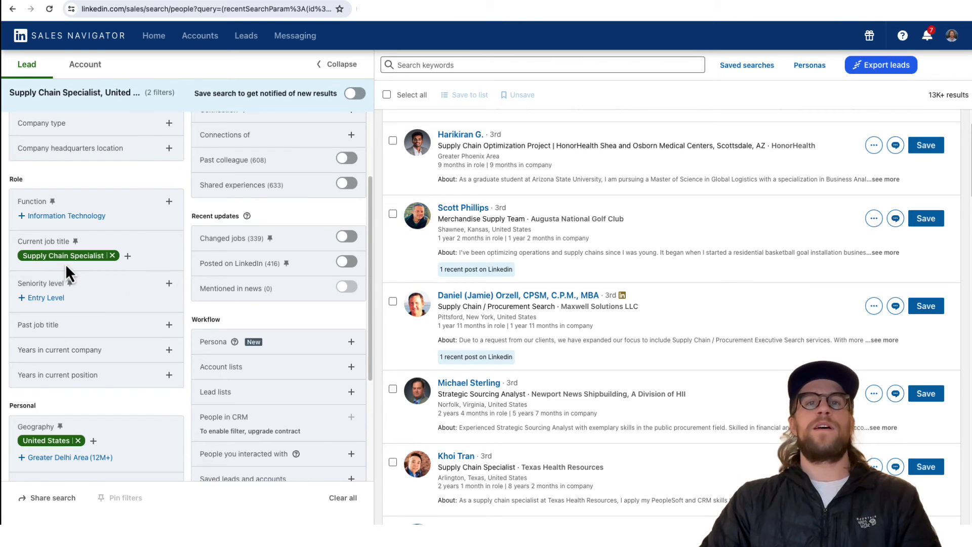
pyautogui.moveTo(67, 273)
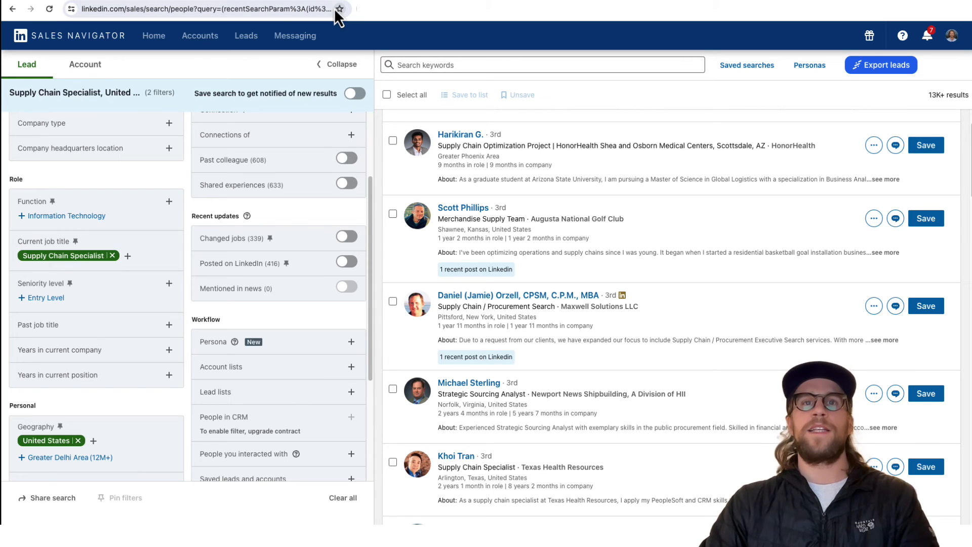
pyautogui.moveTo(339, 9)
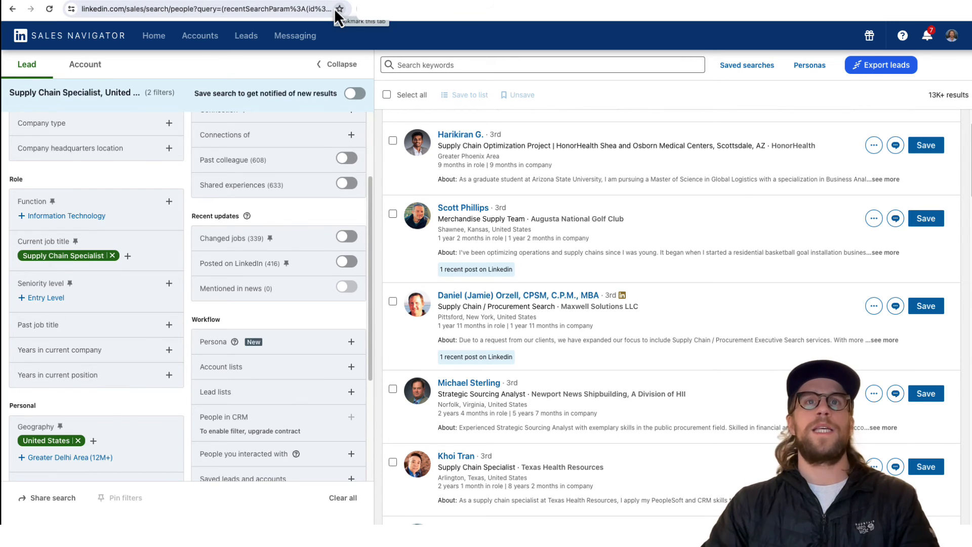
pyautogui.scroll(-3)
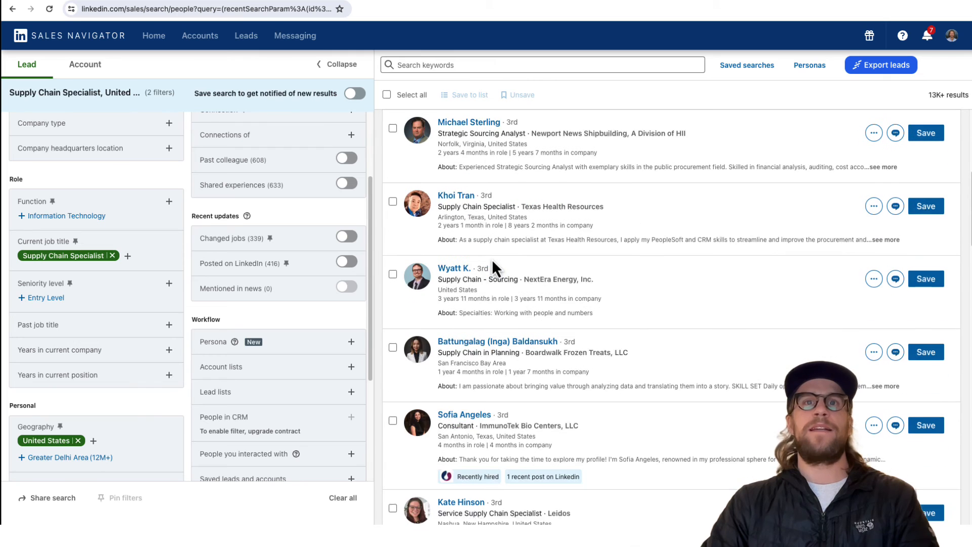
pyautogui.moveTo(454, 432)
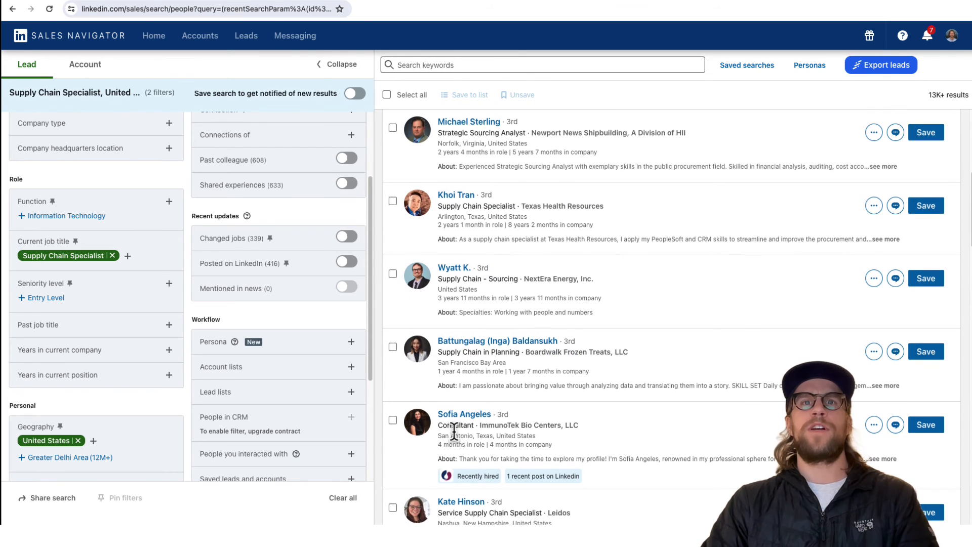
pyautogui.scroll(-3)
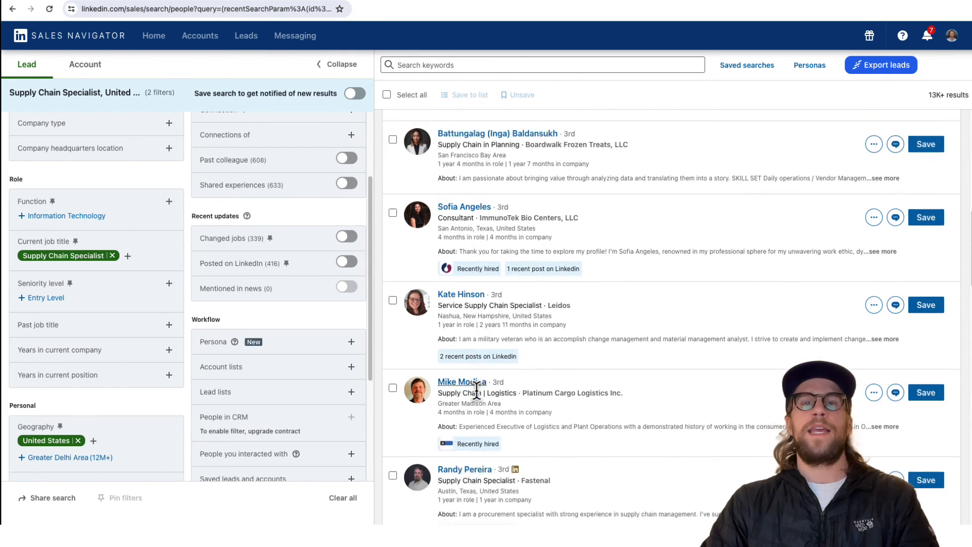
pyautogui.scroll(-3)
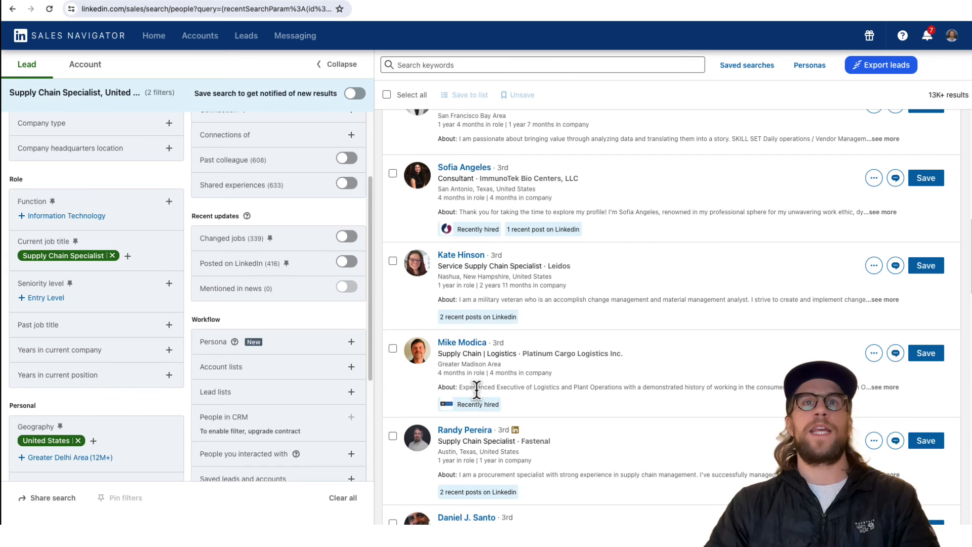